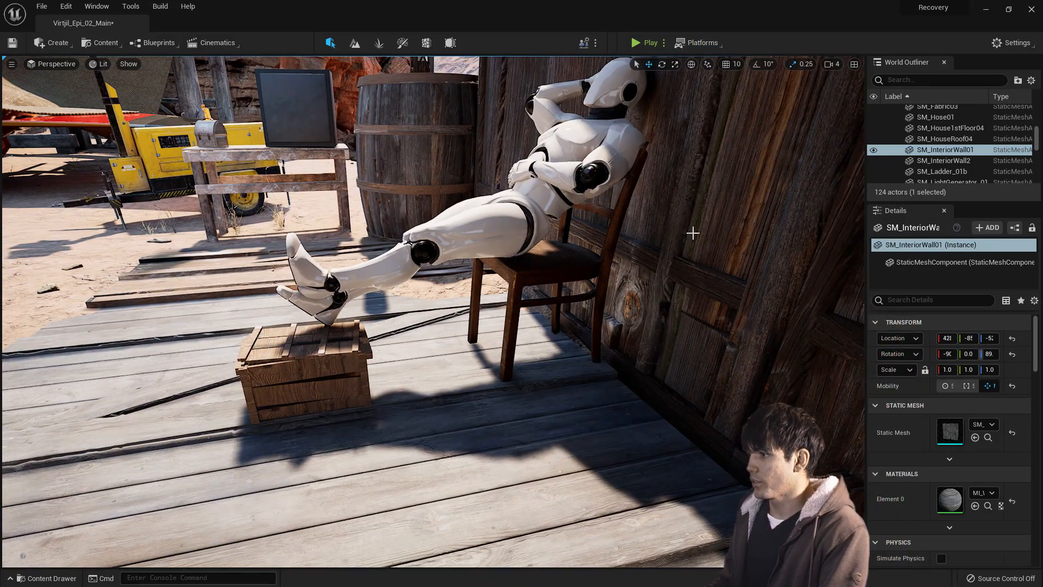
Step: Open Project Settings from the editor's Settings menu
click(1012, 42)
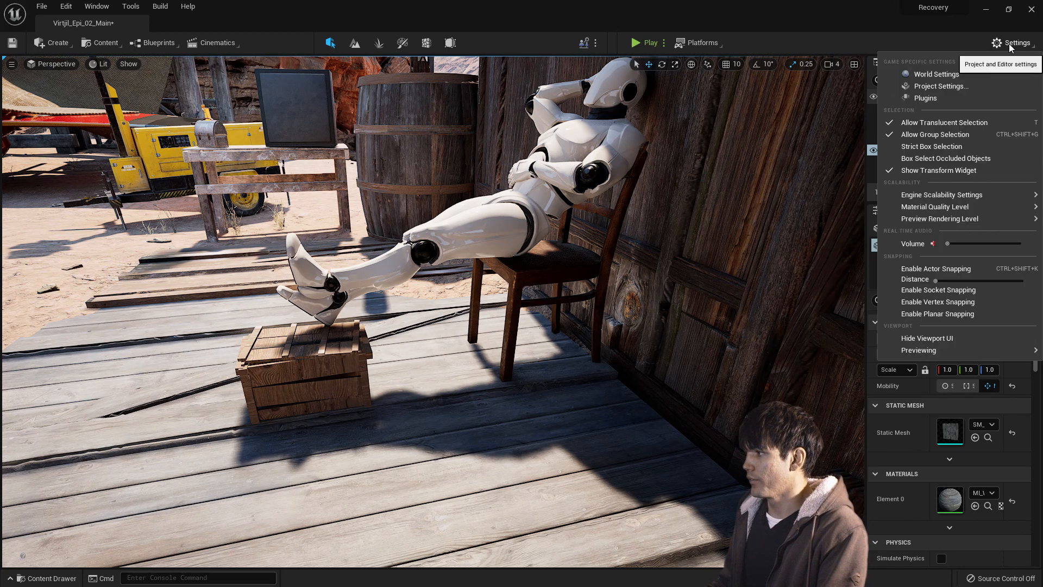
mouse_move(939, 86)
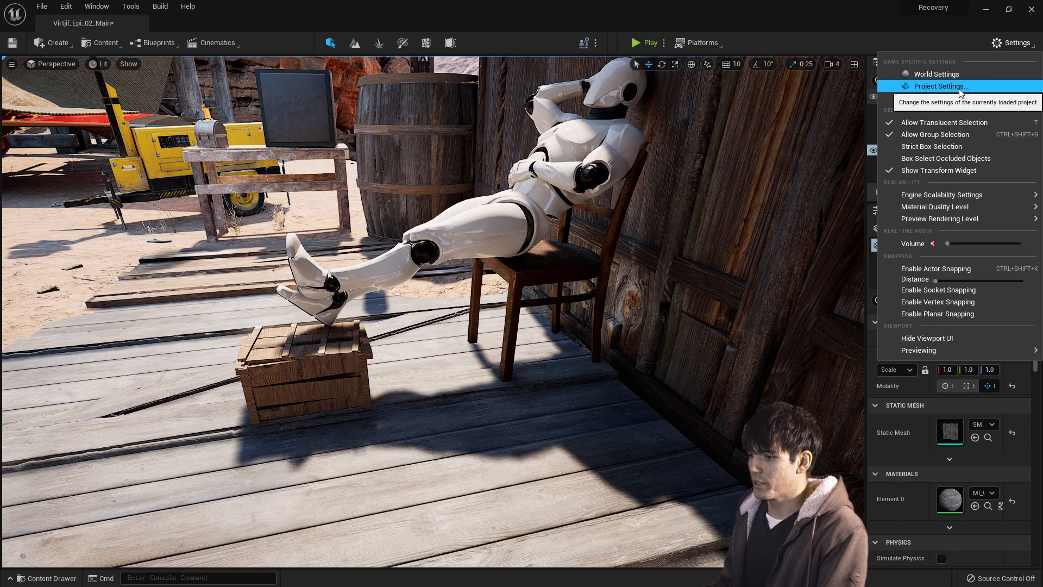
click(938, 86)
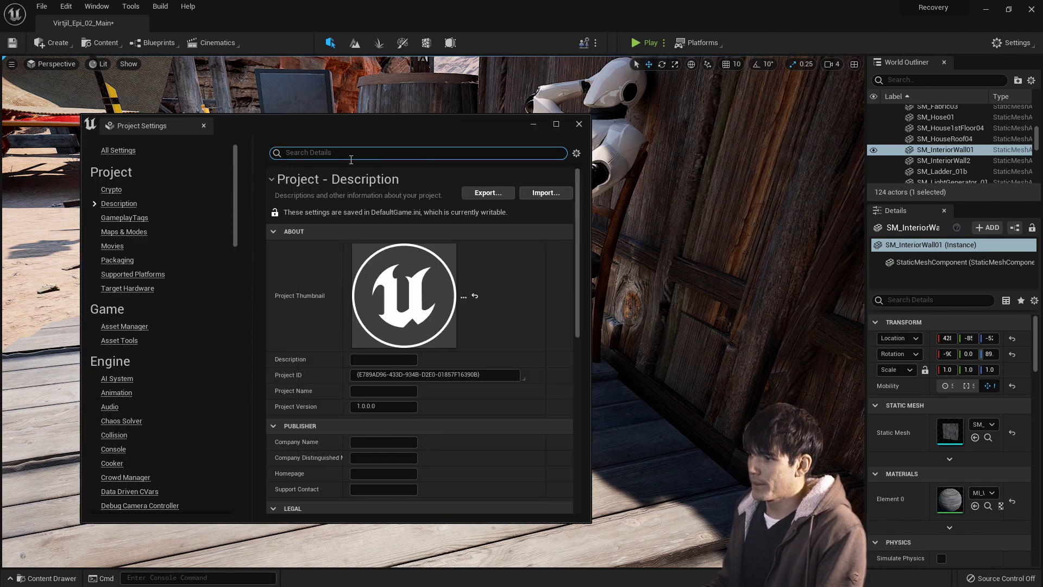
Step: Search 'sho' in Project Settings and set Shadow Map Method to Virtual Shadow Maps (Beta)
text(sho)
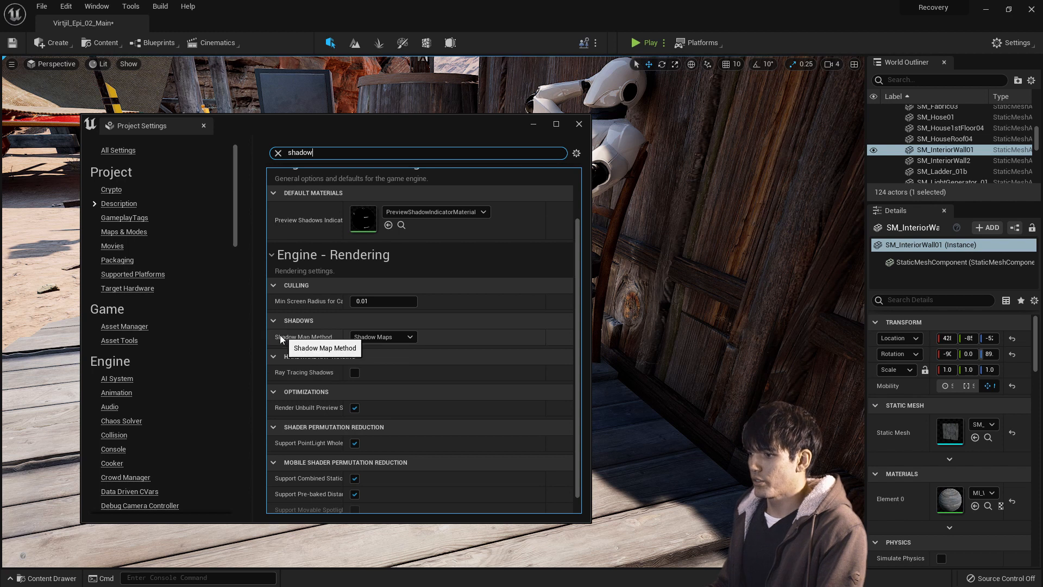
click(382, 337)
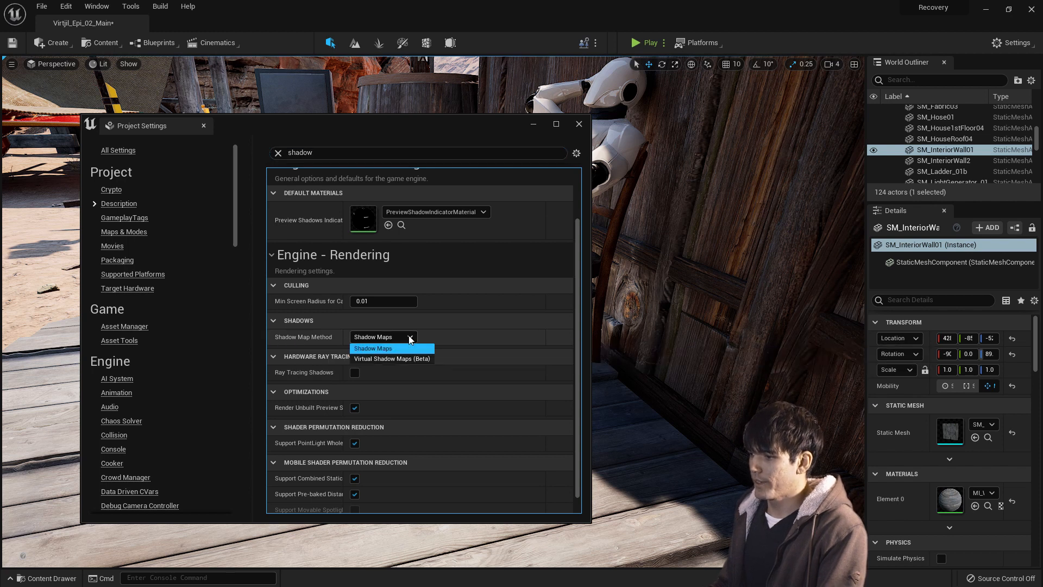
click(392, 358)
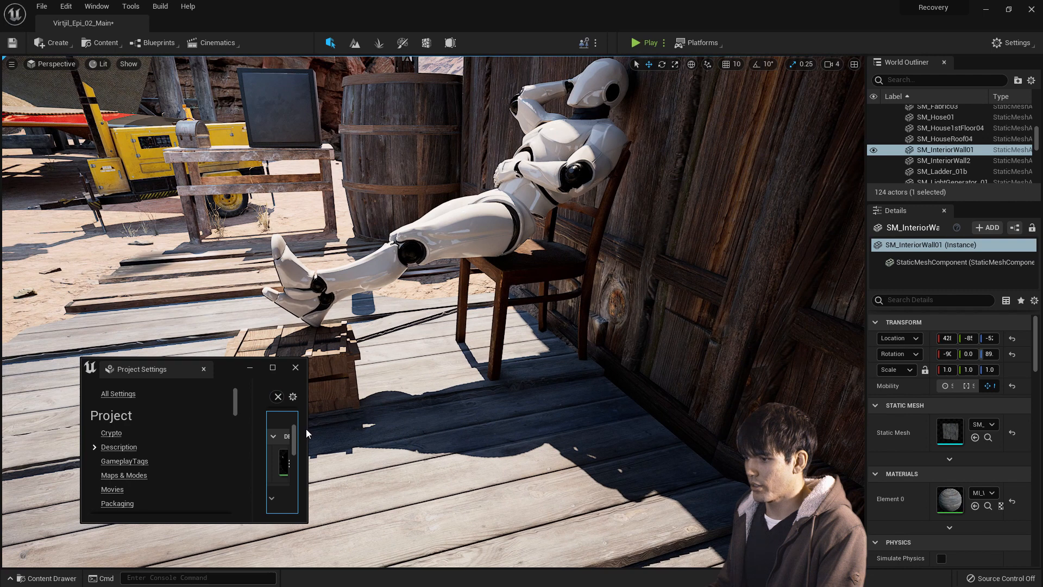
Step: Search 'shadow', set Shadow Map Method to Shadow Maps, and fly the viewport around the robot
text(shadow)
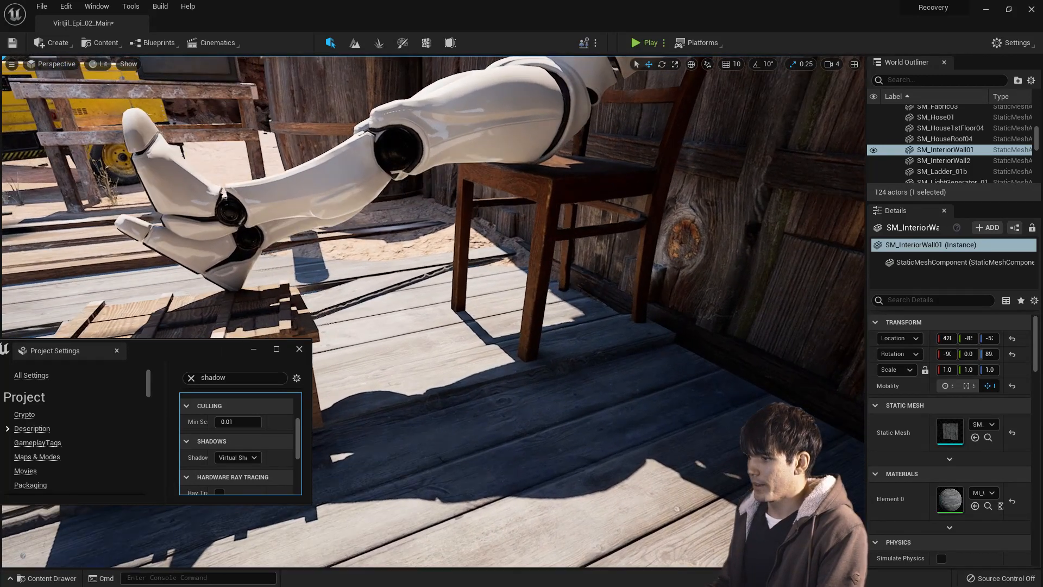
click(254, 456)
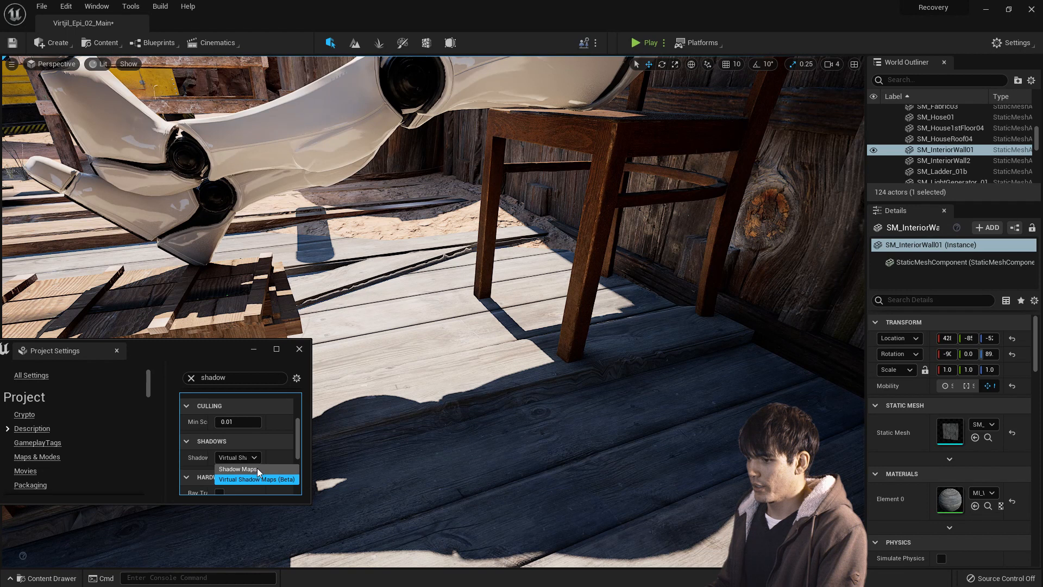
click(238, 469)
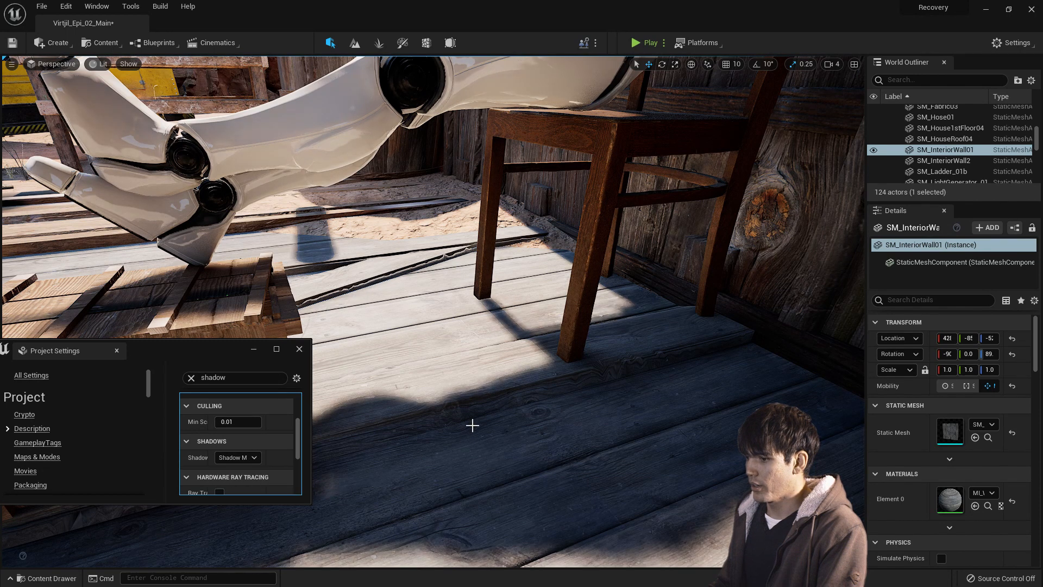
right_click(473, 425)
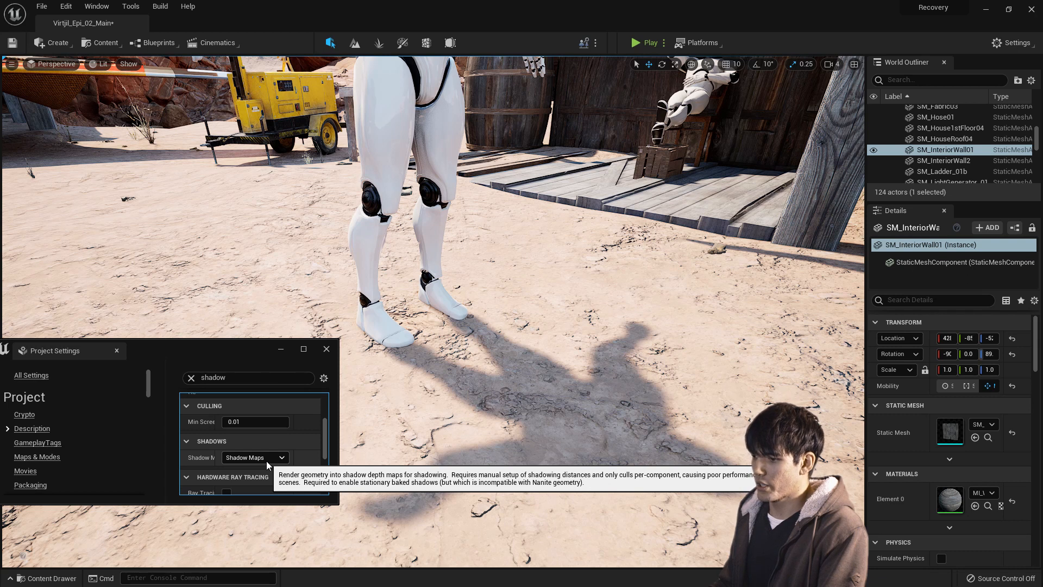
Step: Open the Shadow Map Method dropdown to reselect Virtual Shadow Maps for the crate shadow
click(255, 457)
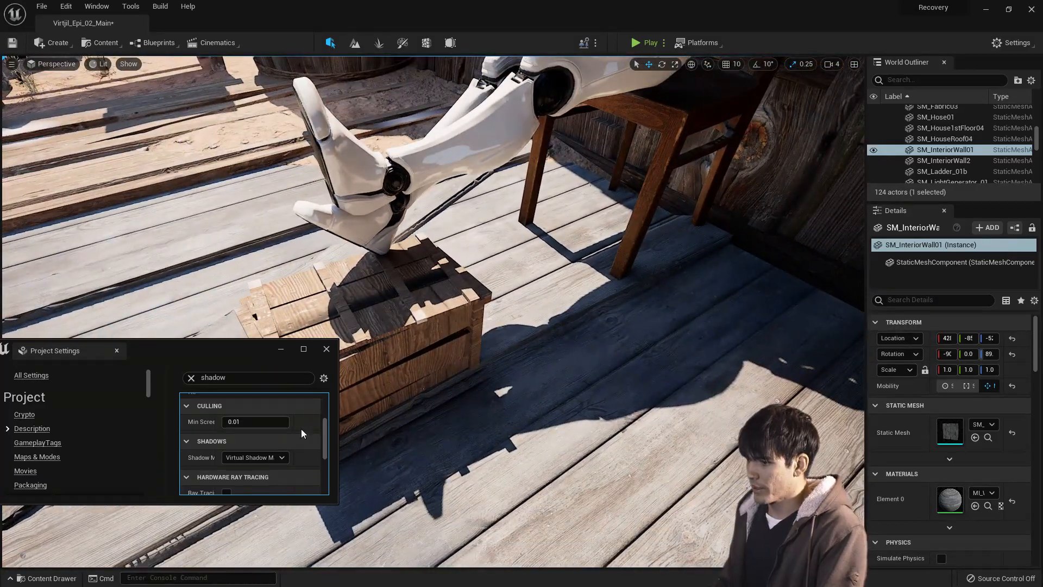
Step: Toggle Shadow Map Method between Shadow Maps and Virtual Shadow Maps, ending on Shadow Maps
click(255, 457)
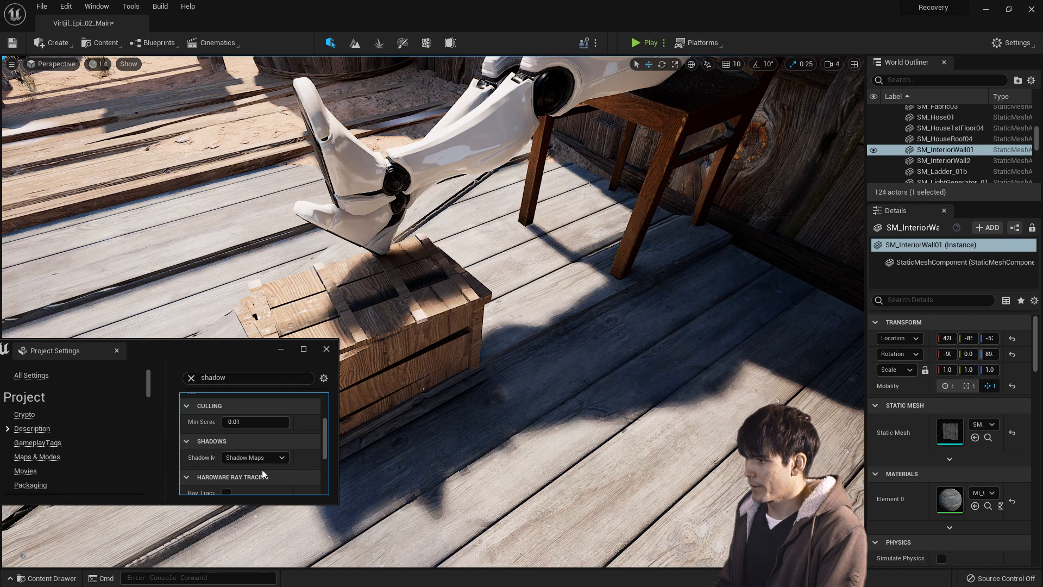
click(255, 457)
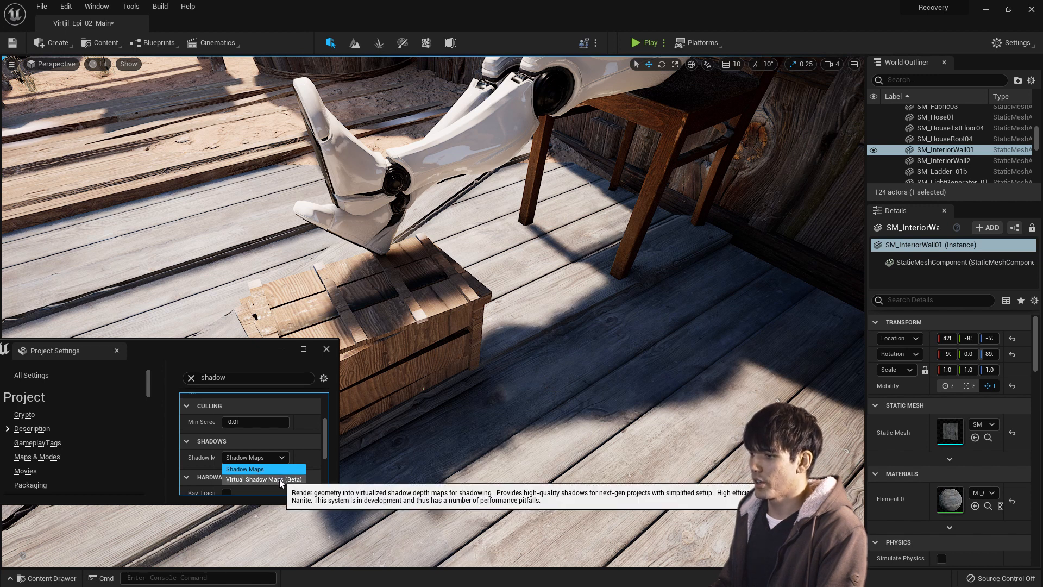
click(264, 480)
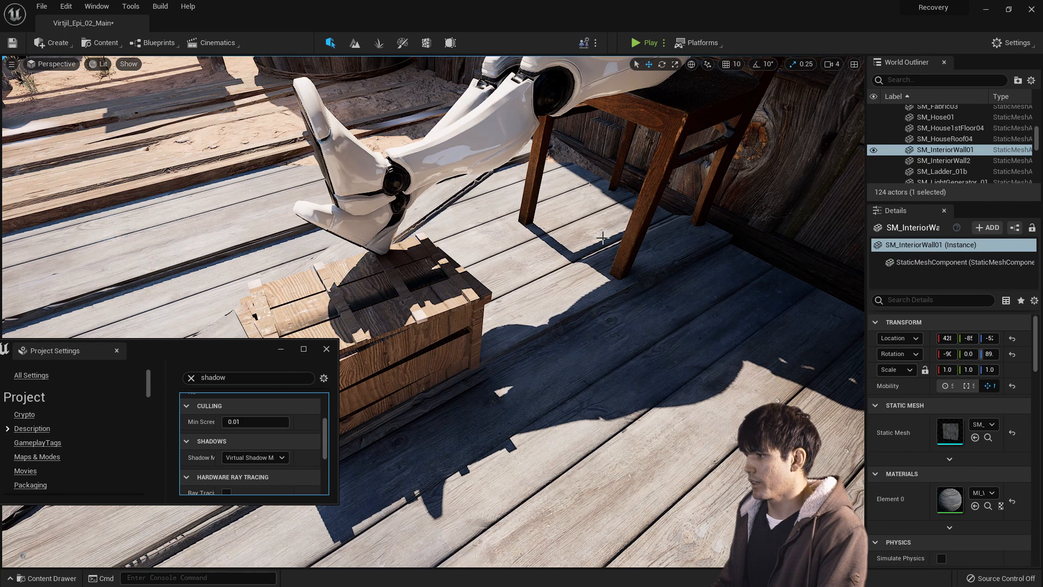
mouse_move(736, 406)
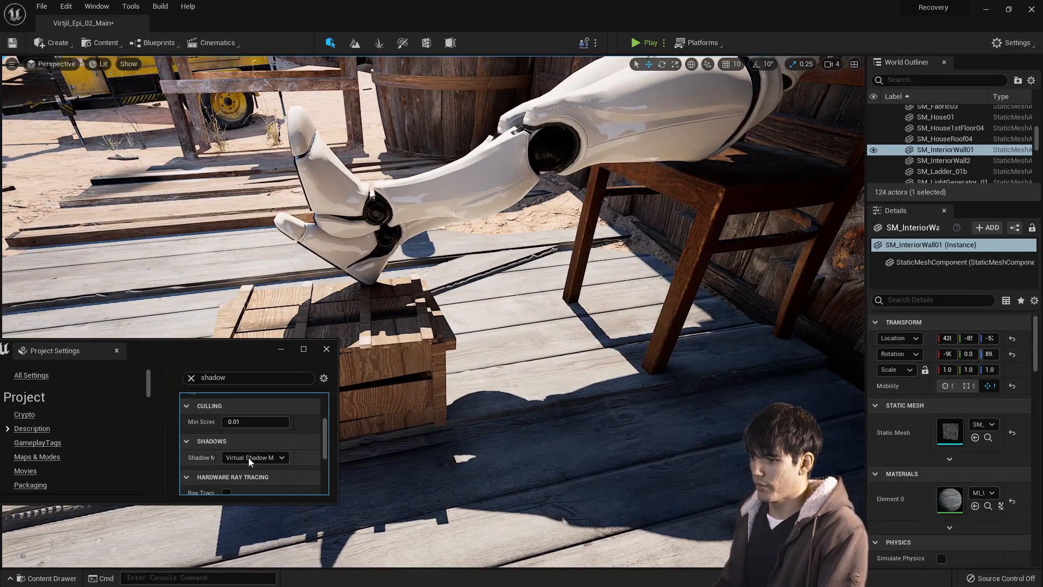
click(255, 457)
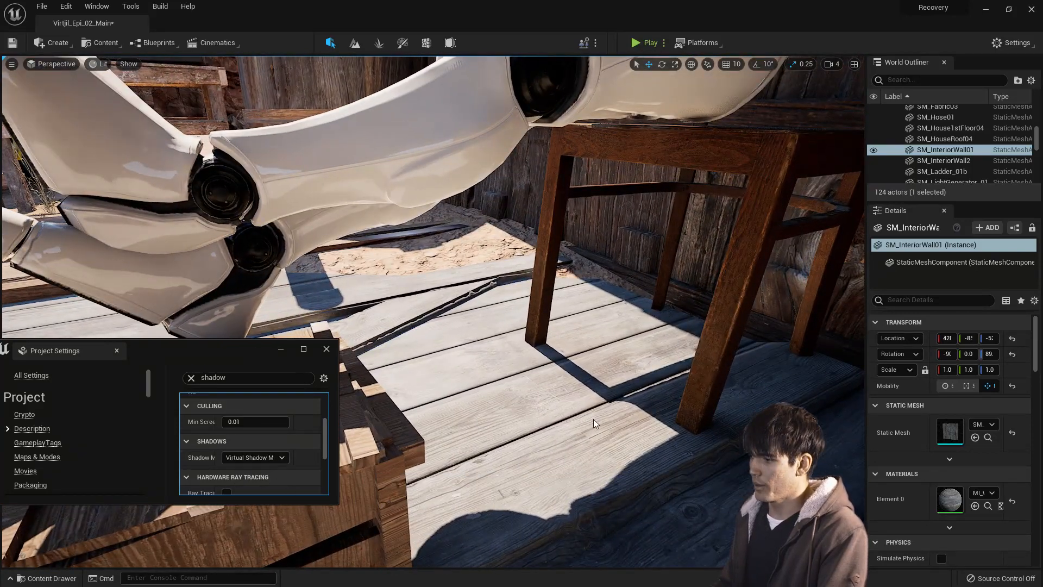
click(255, 457)
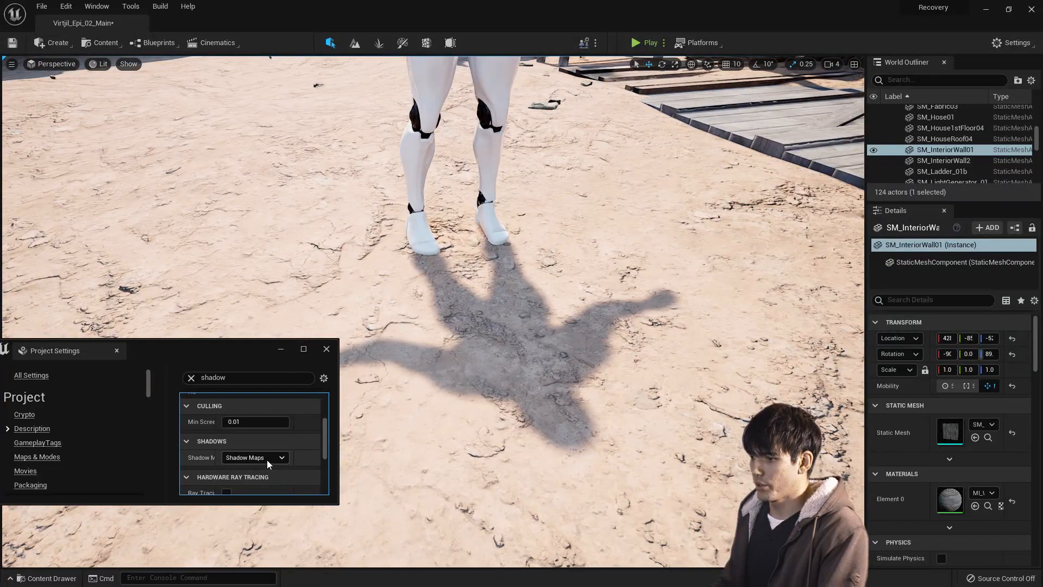
click(255, 457)
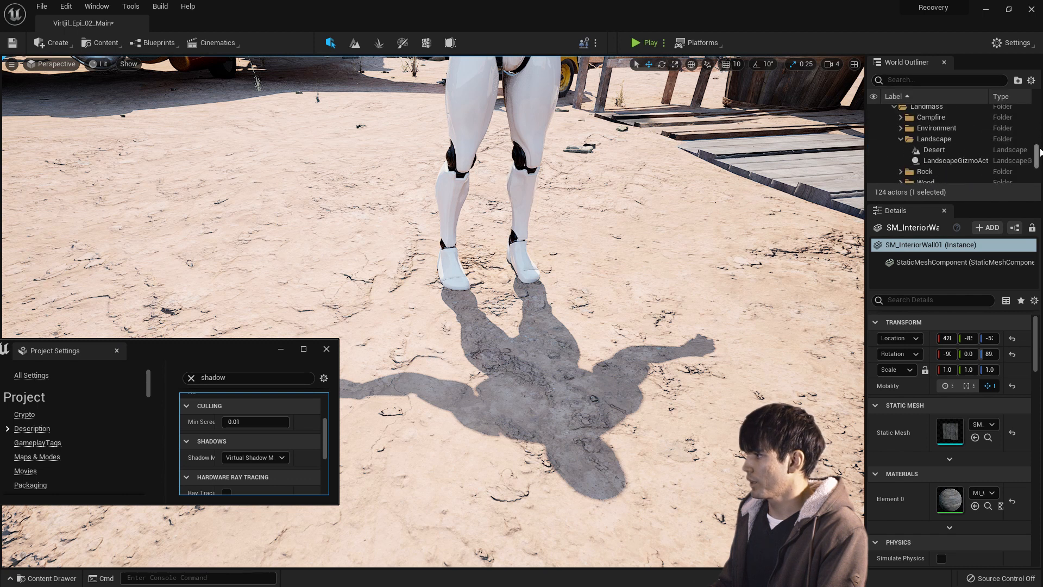
click(936, 124)
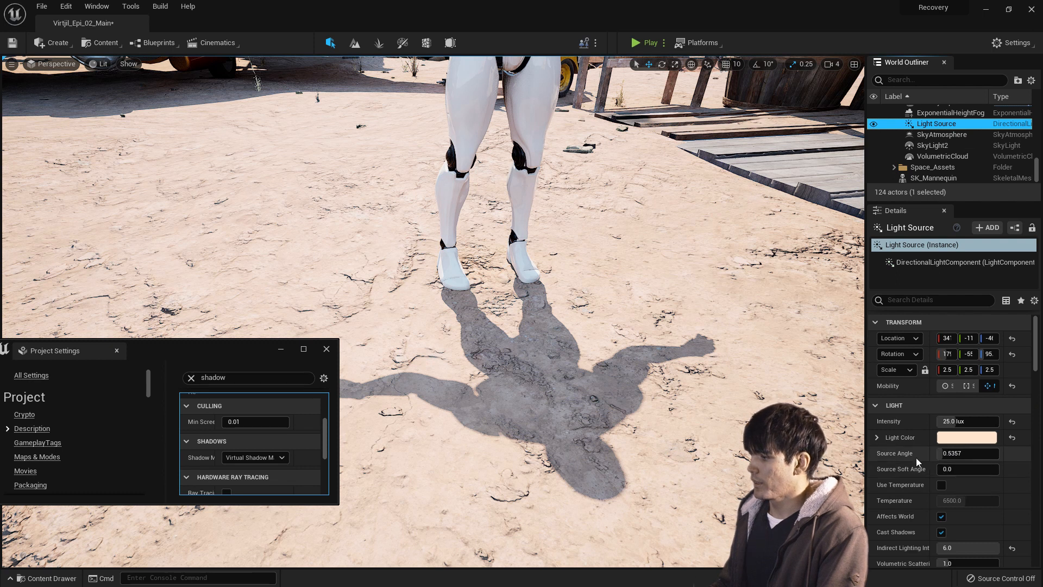
mouse_move(974, 459)
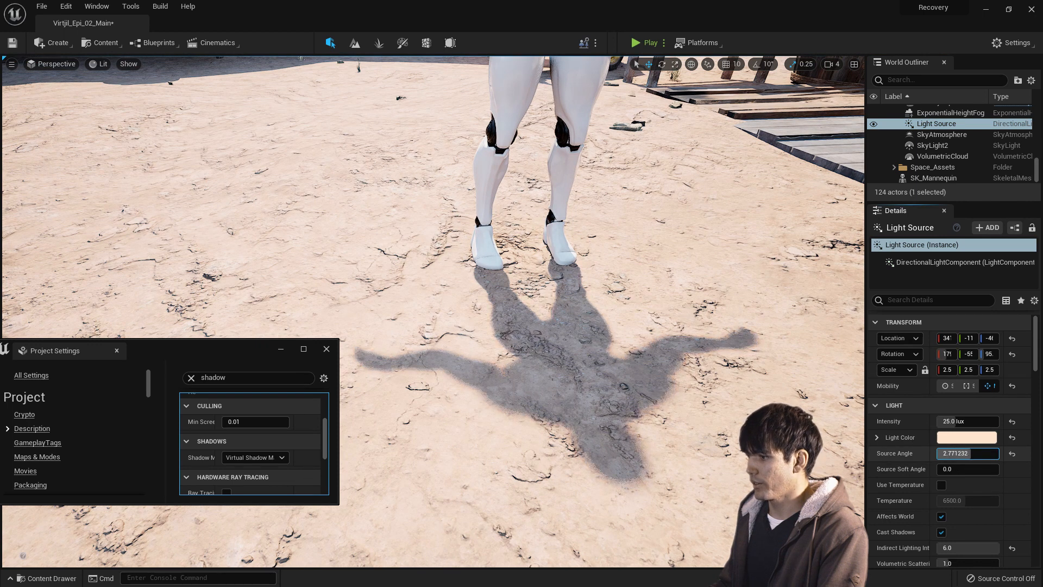
text(5.0)
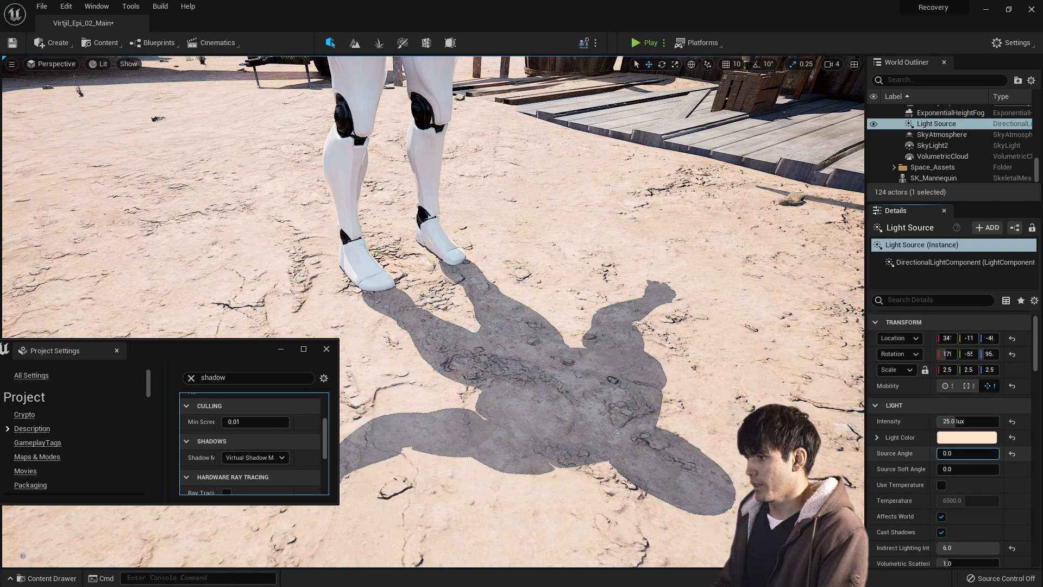
text(5.0)
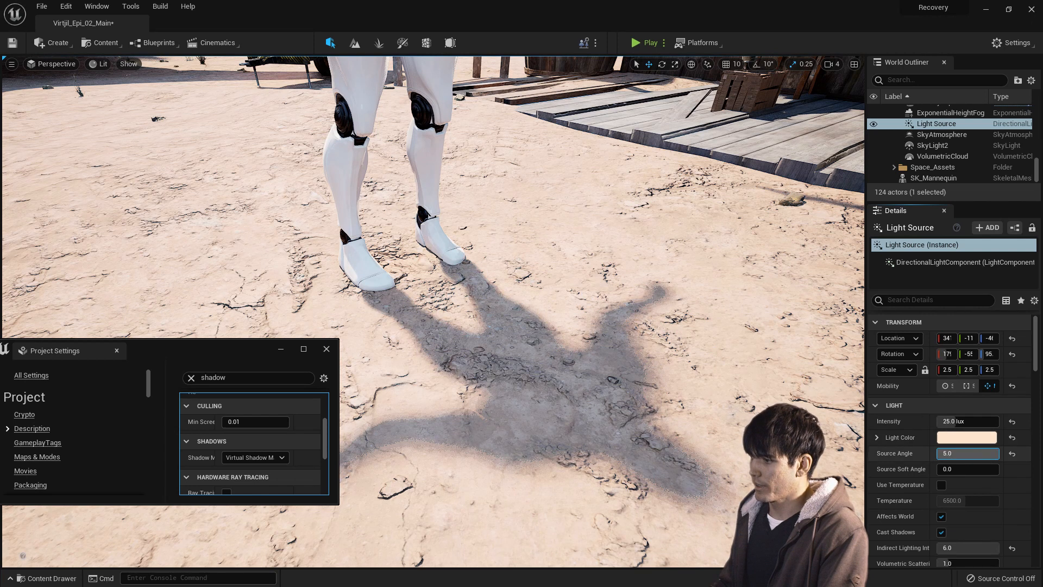
text(0.5357)
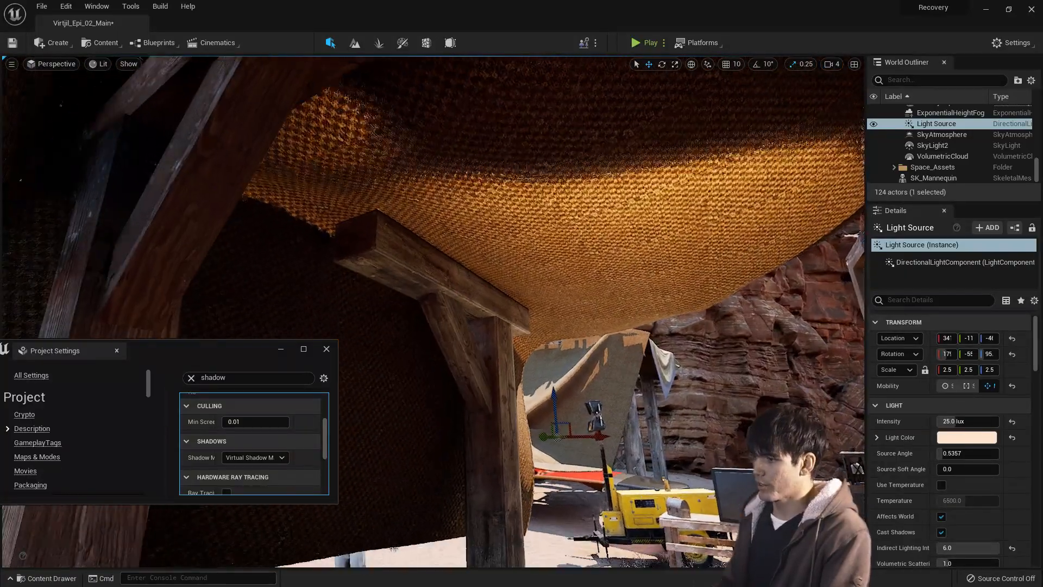
Step: Dismiss the out-of-video-memory Error dialog with OK so the level reloads
click(254, 457)
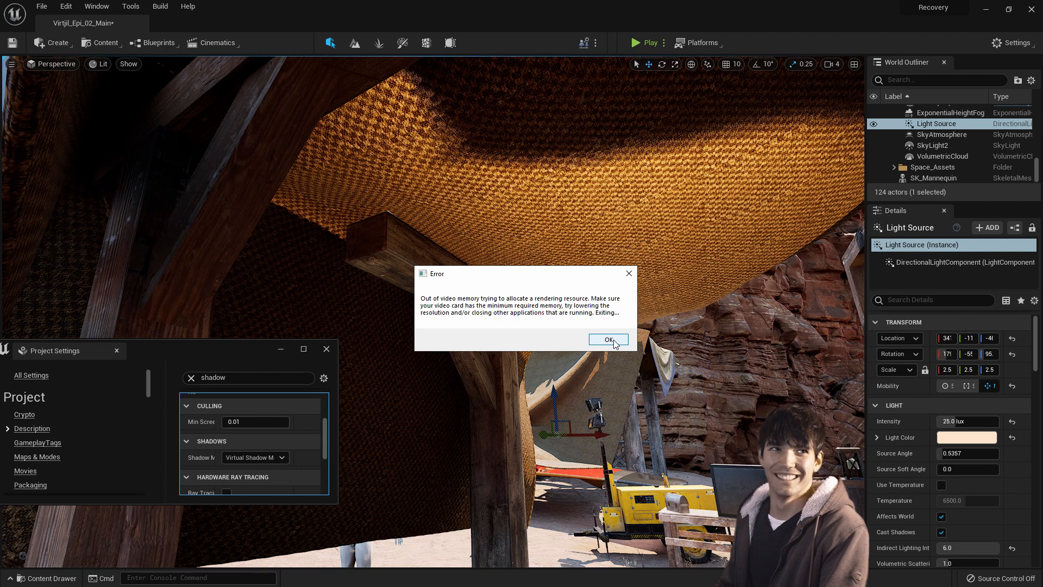
click(607, 339)
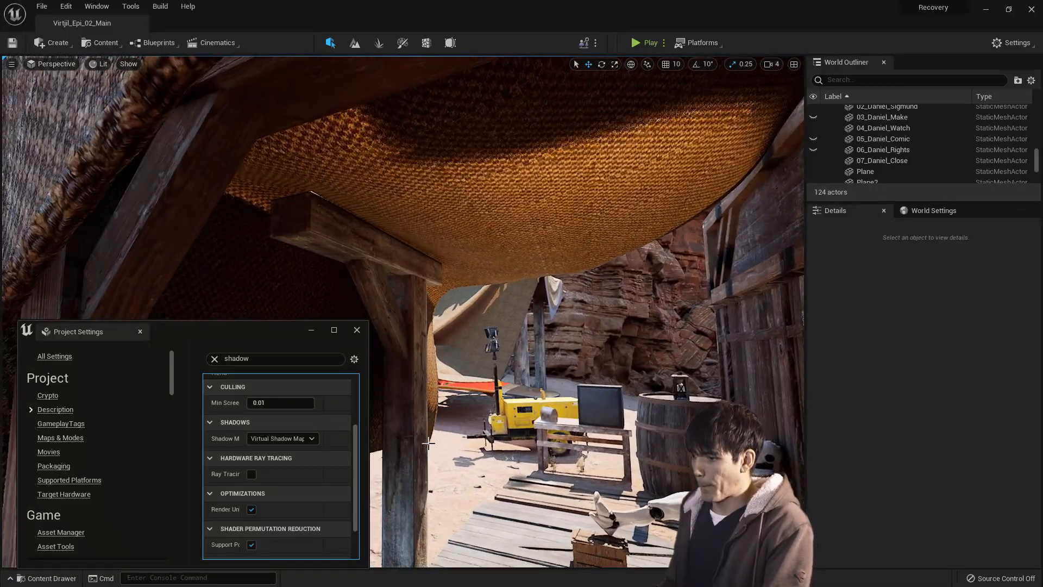
Step: Under the cloth canopy, toggle Shadow Map Method between Virtual Shadow Maps and Shadow Maps, ending on Shadow Maps
click(282, 438)
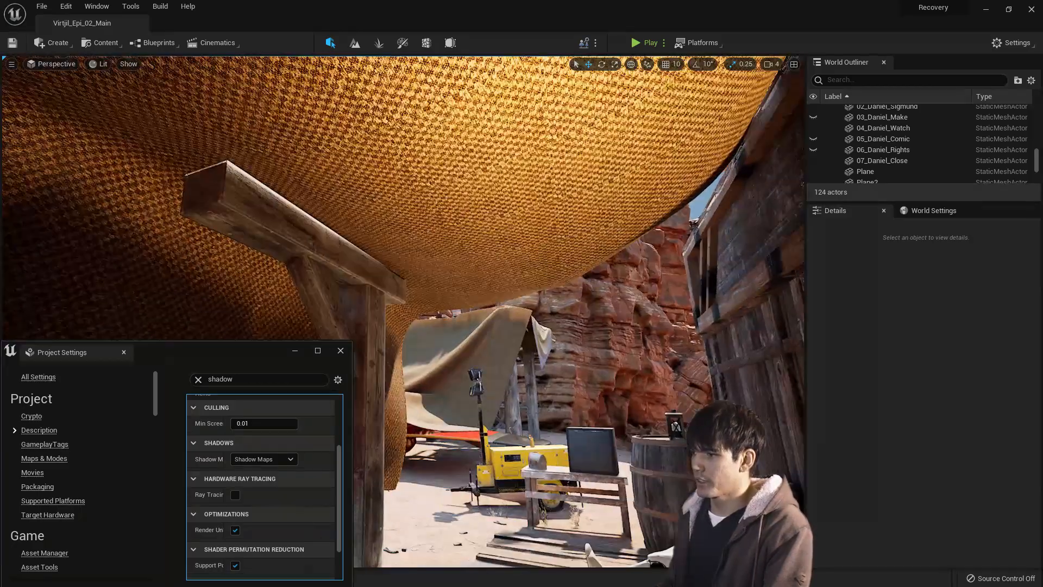
mouse_move(270, 459)
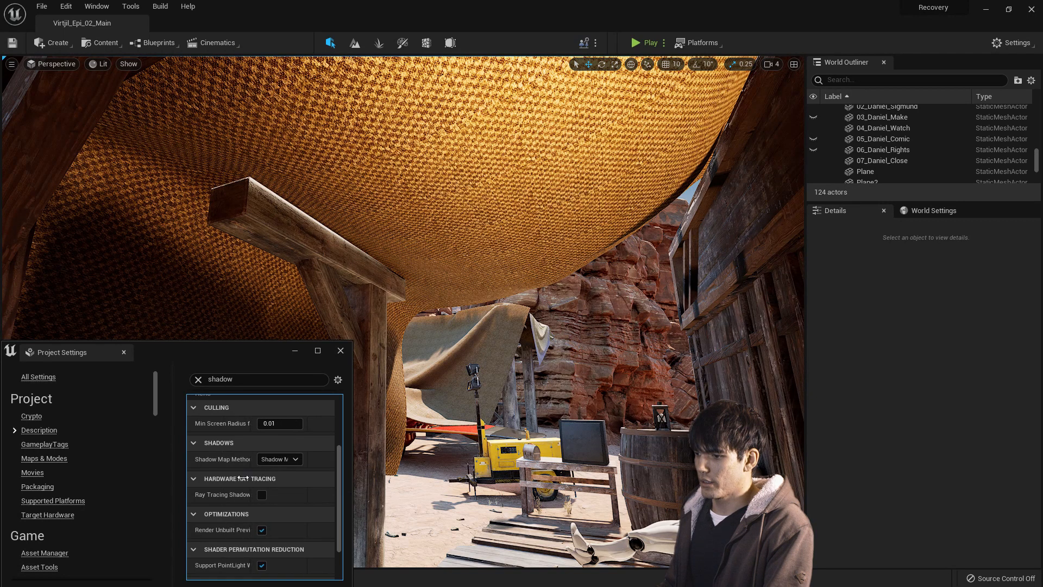
click(279, 459)
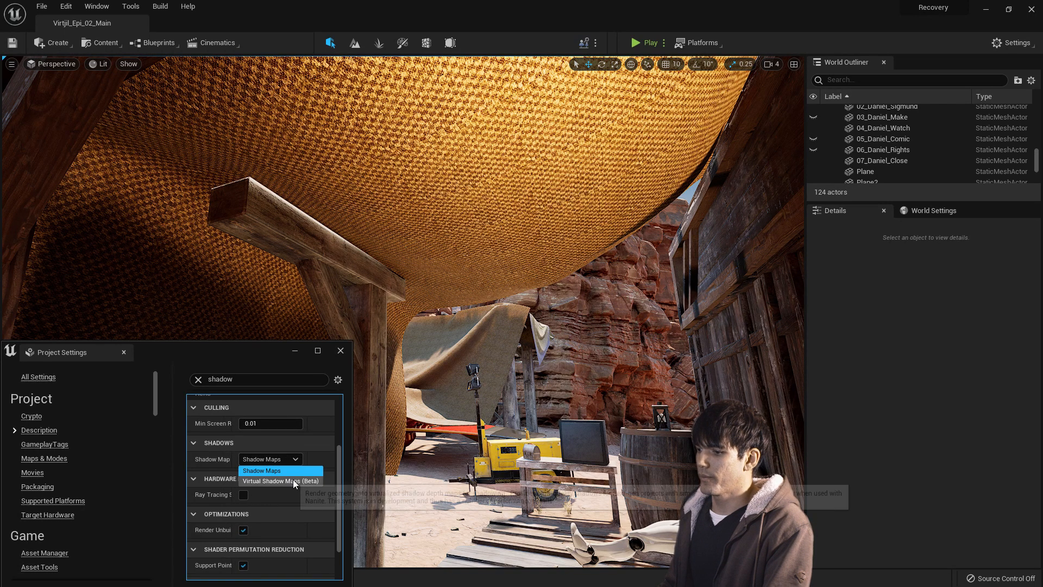
click(281, 481)
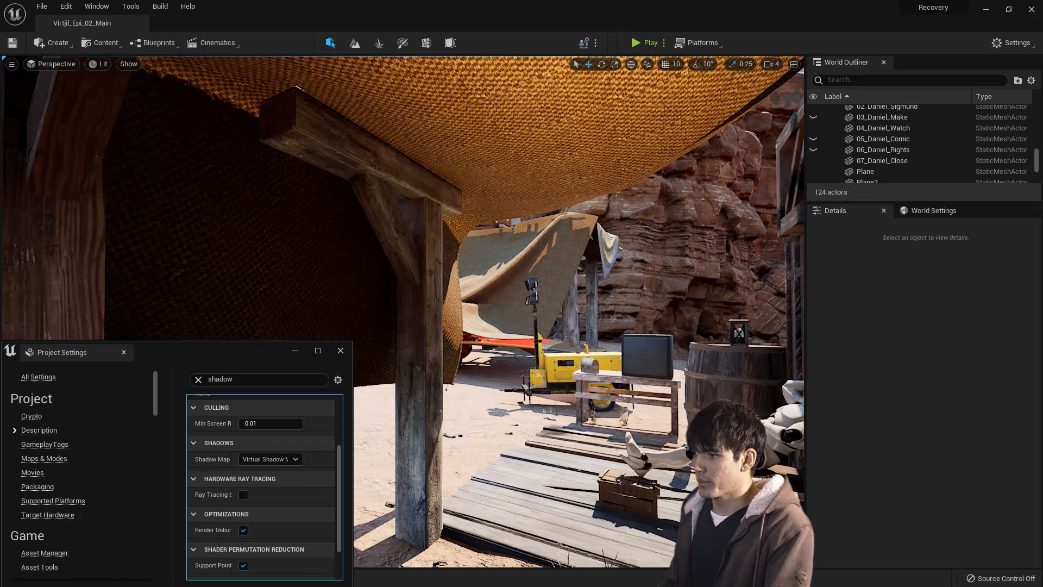
click(270, 459)
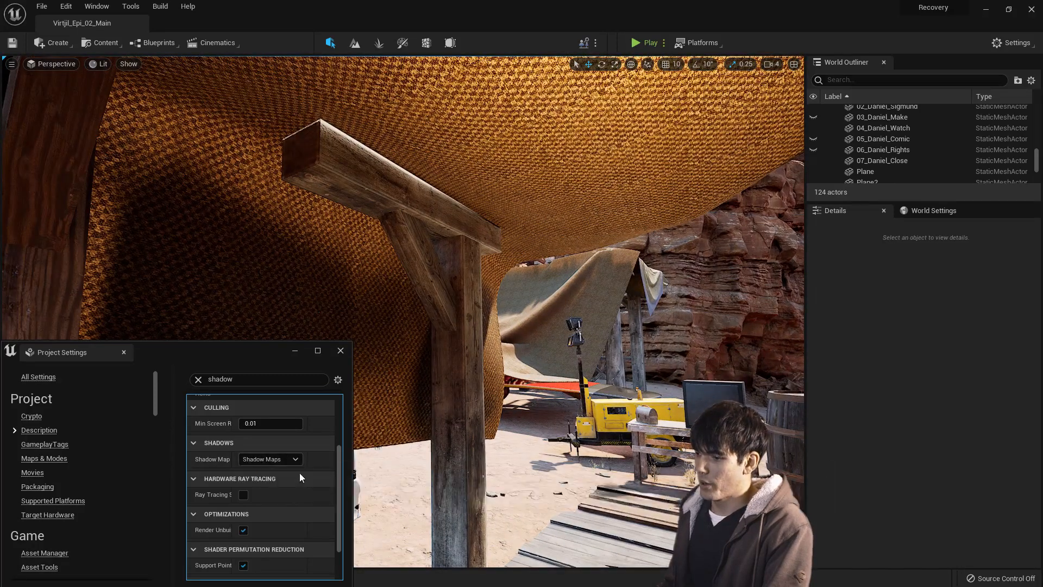
click(269, 459)
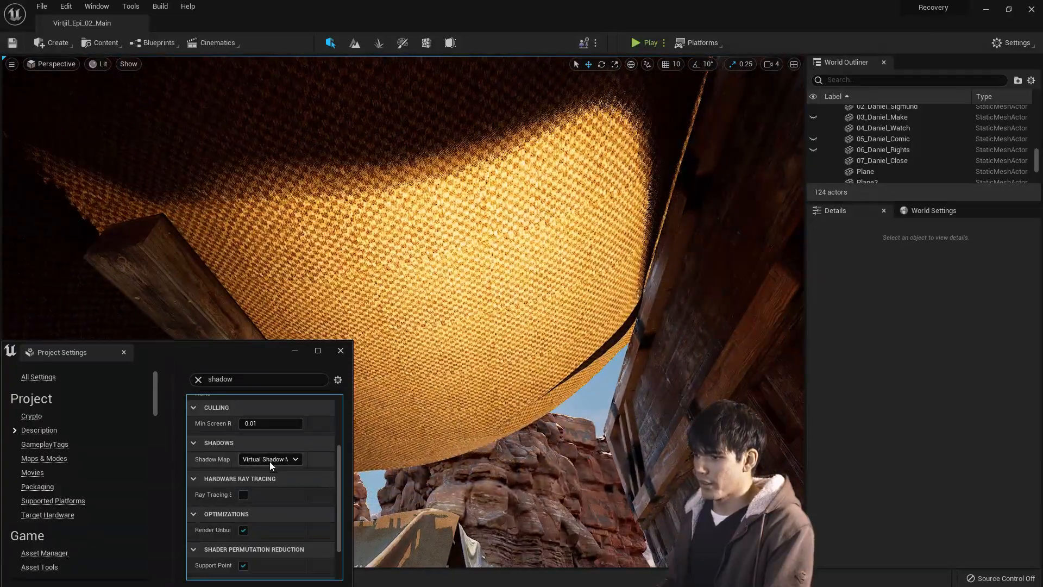
click(269, 459)
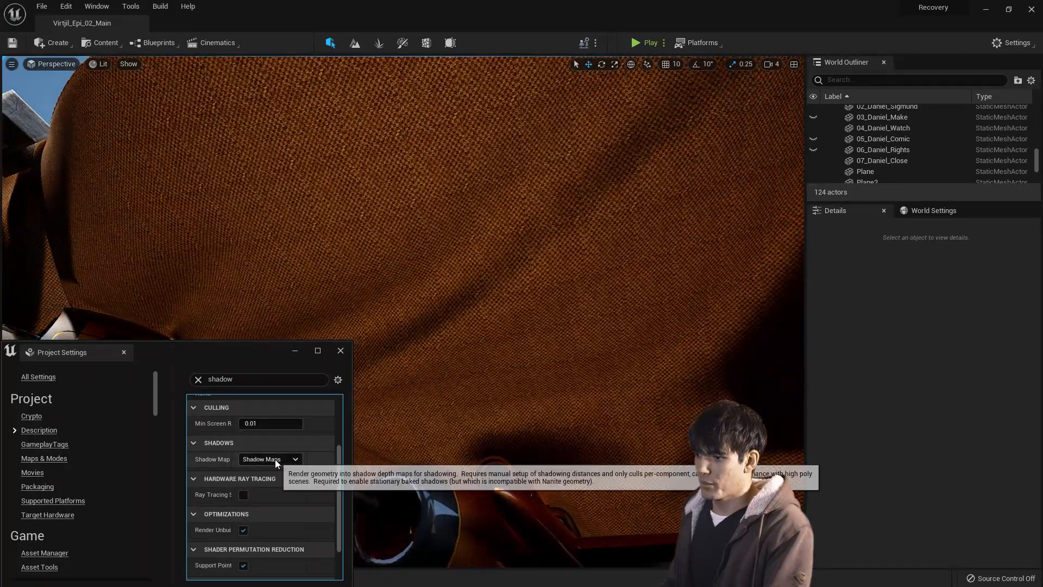
Step: Close the Project Settings window to show the wooden deck in the viewport
click(269, 459)
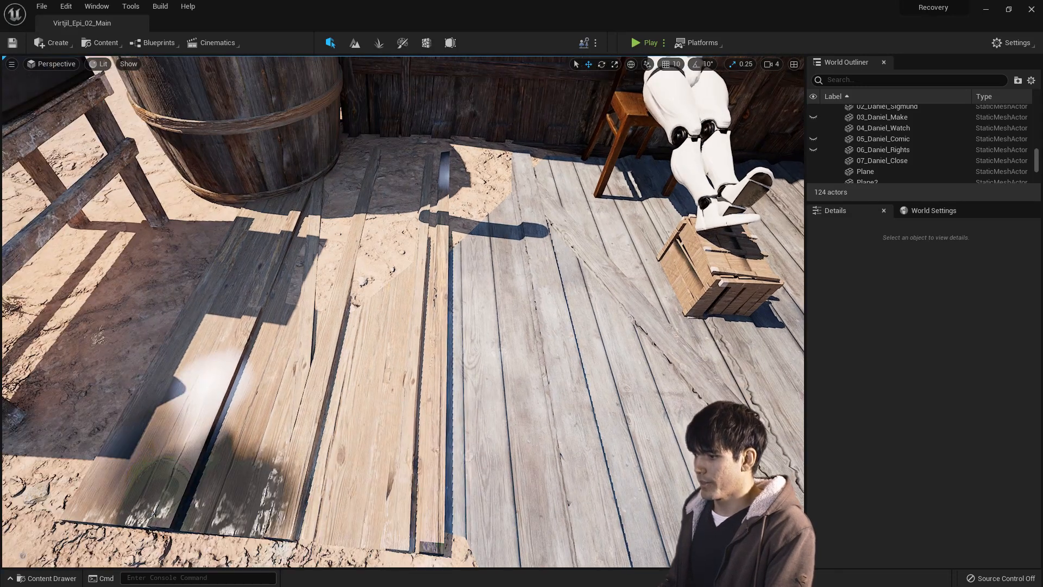
Step: Select the Desert landscape and drag the viewport Camera Speed slider from 4 to 5
click(873, 150)
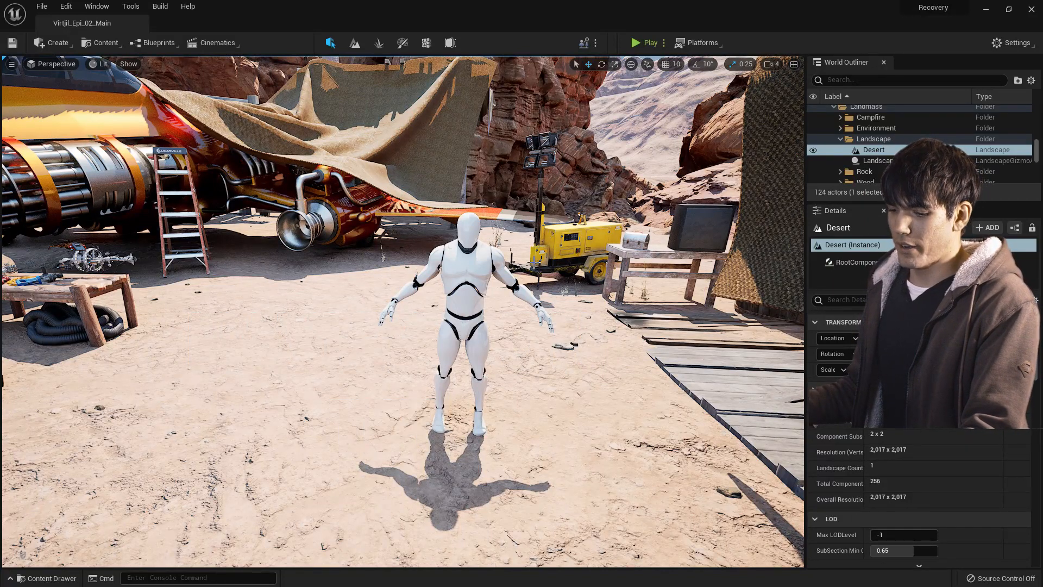
key(ctrl+space)
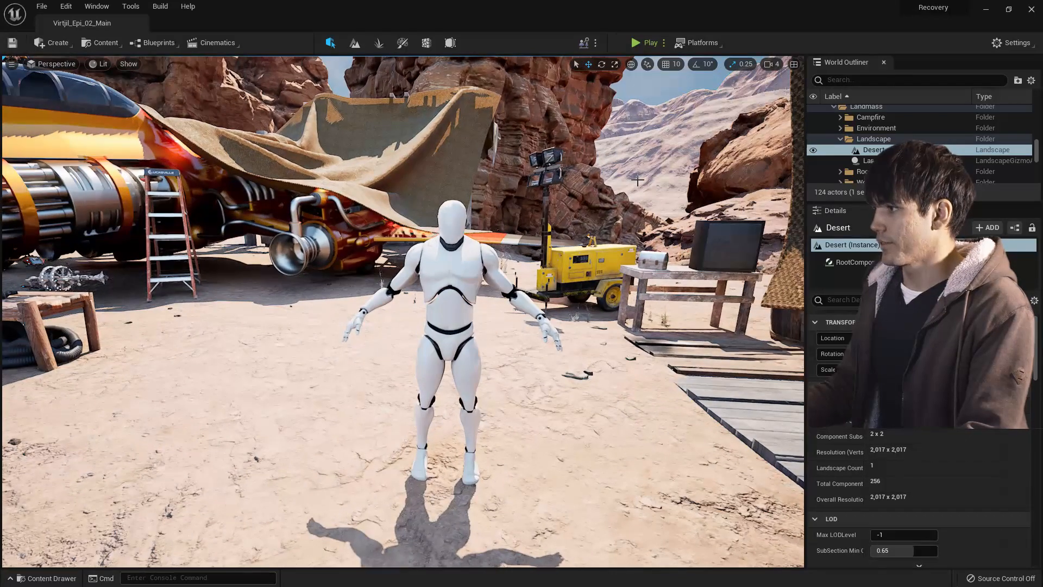
click(770, 64)
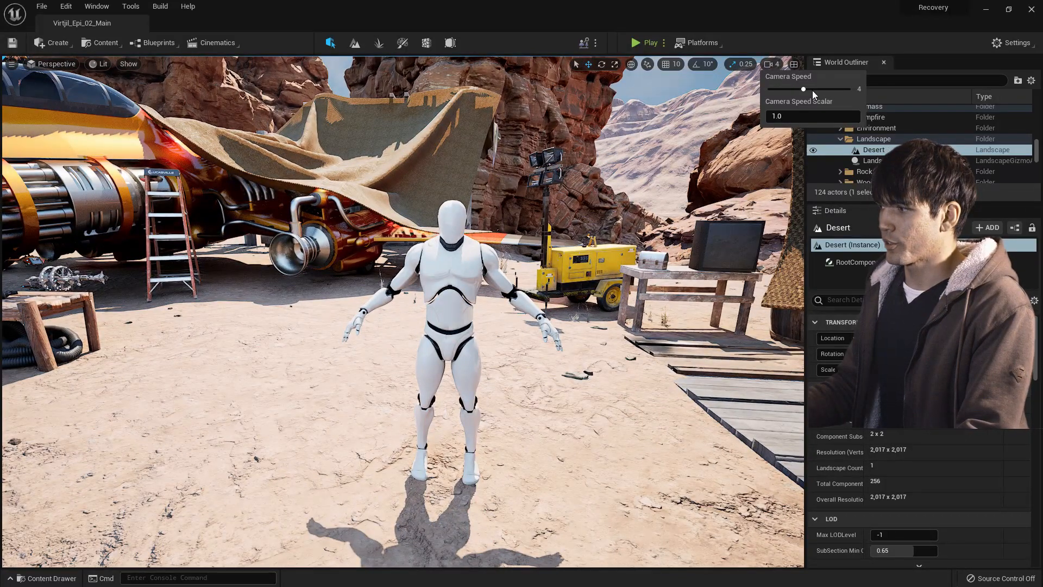
drag(803, 88, 815, 89)
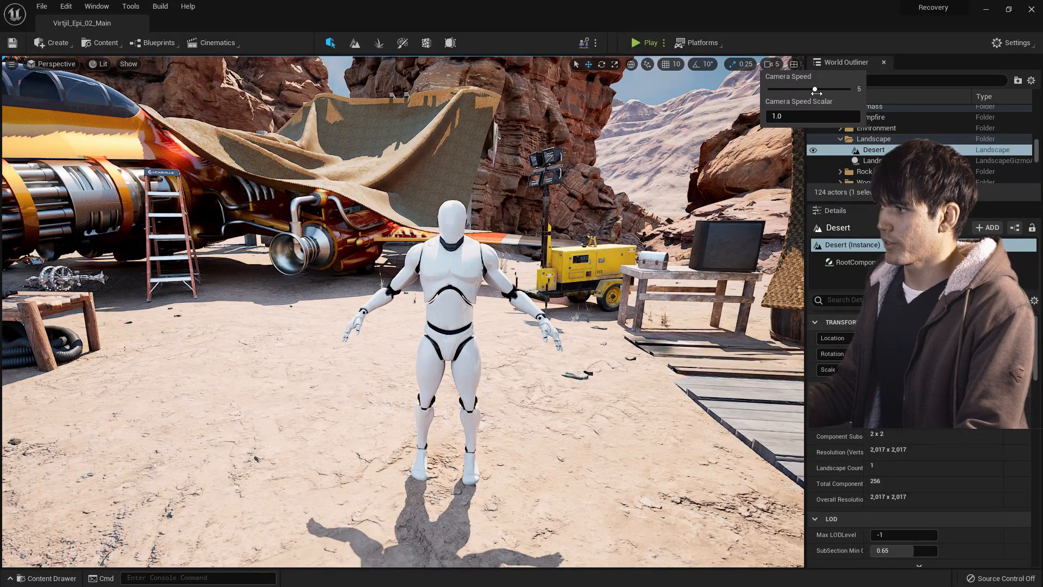